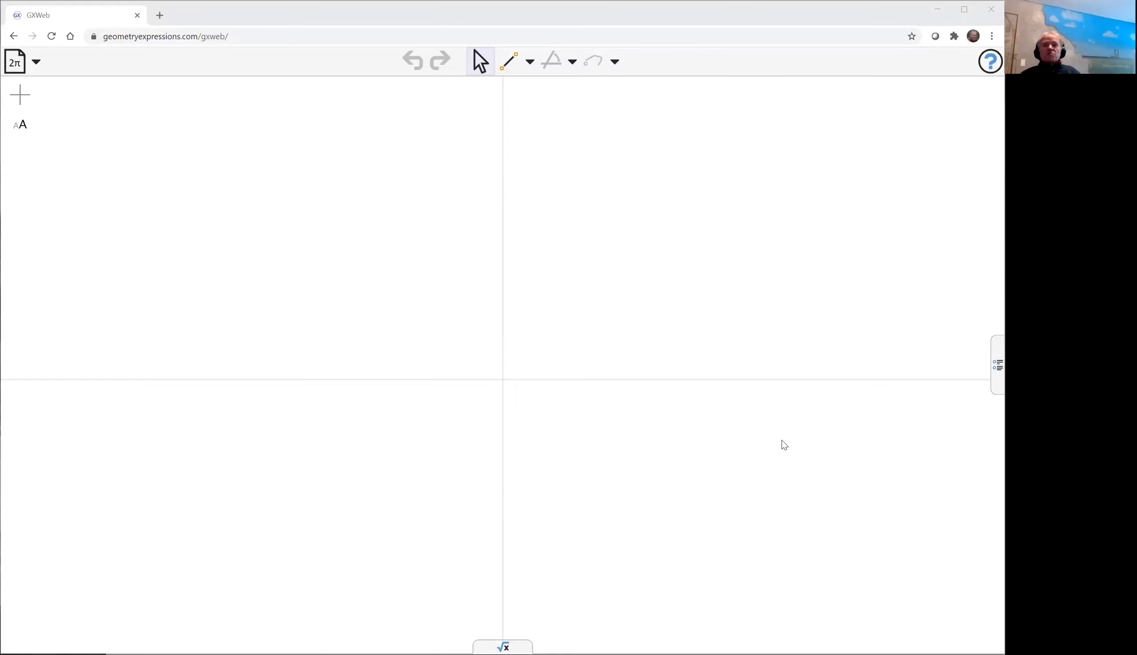
mouse_move(805, 421)
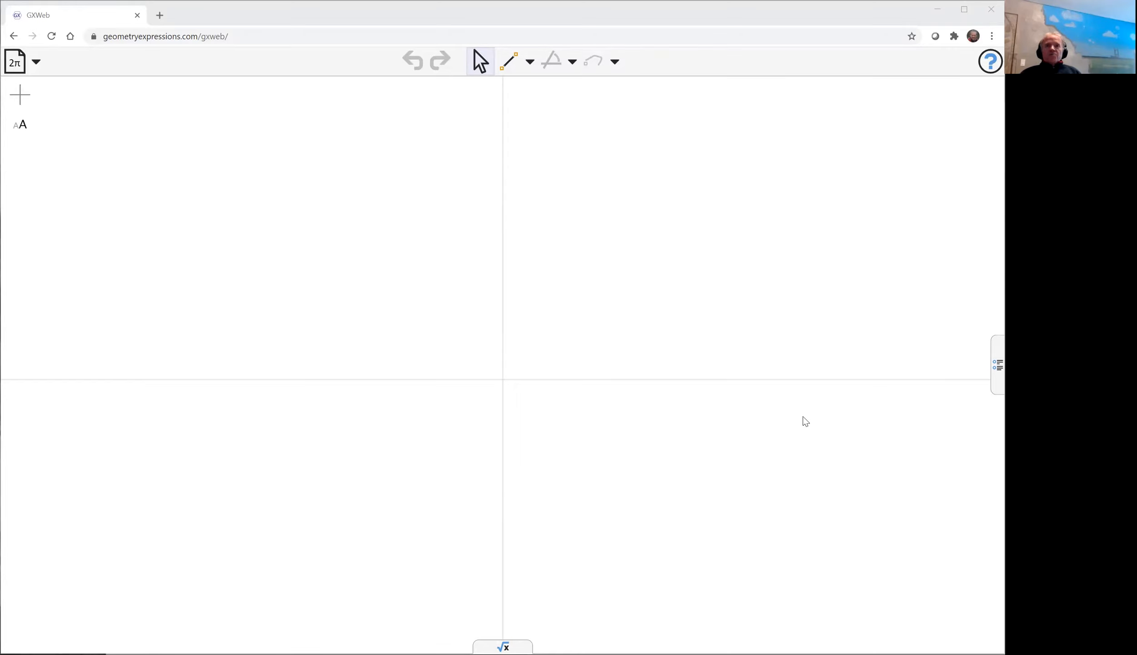
mouse_move(674, 249)
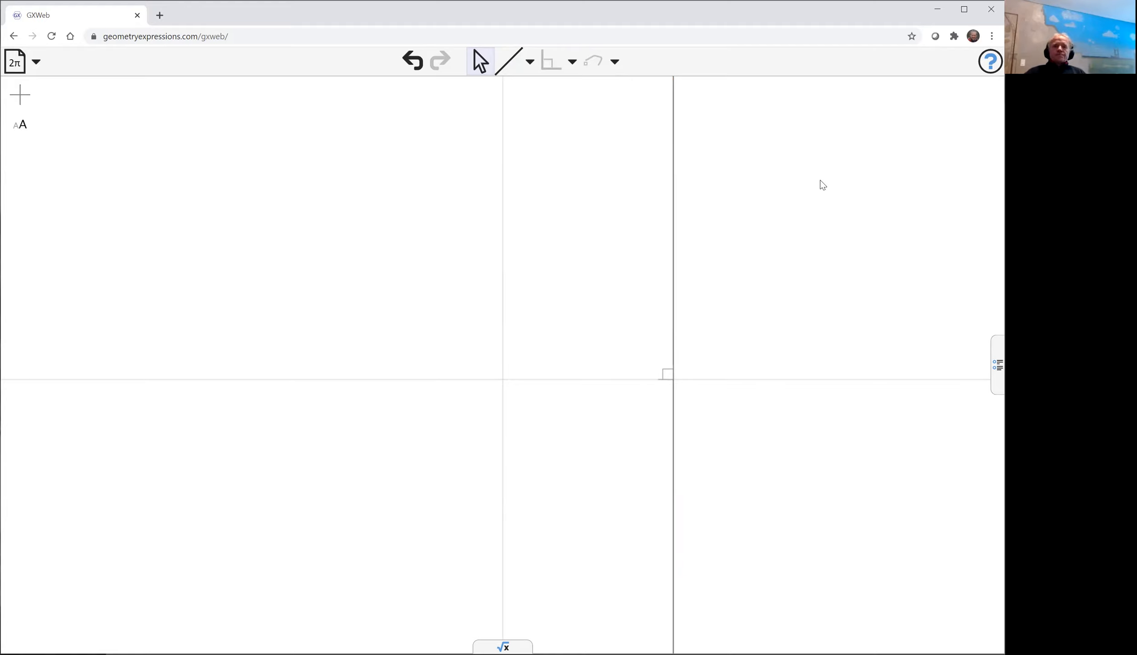
Switch the draw dropdown to the polyline mode for drawing connected segments.
click(530, 60)
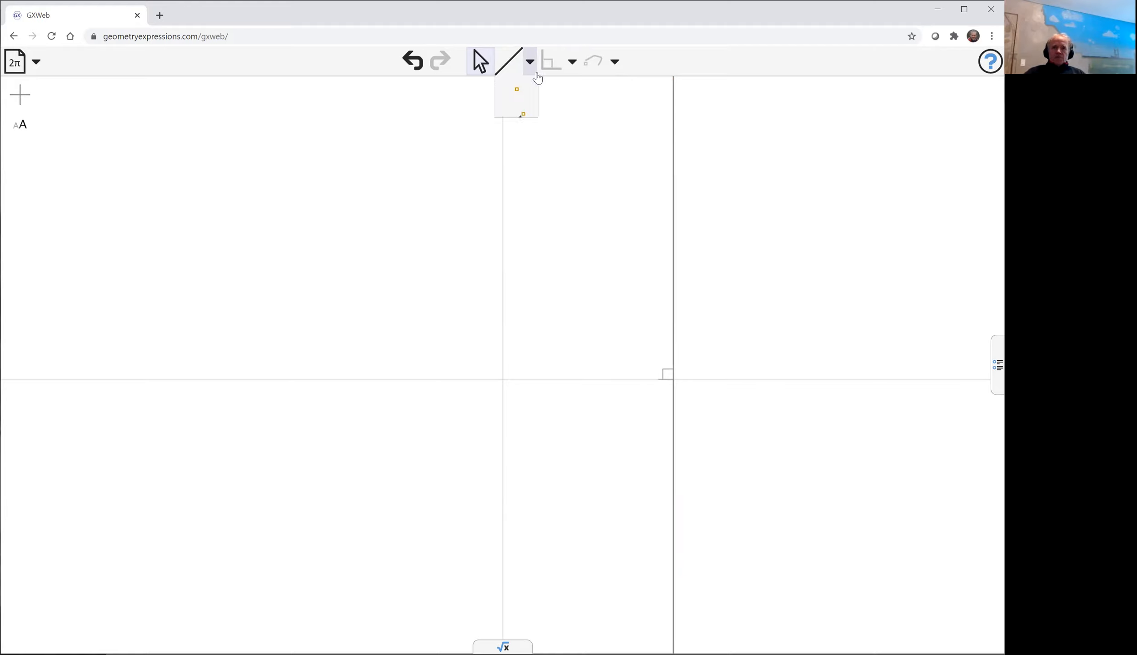
click(580, 291)
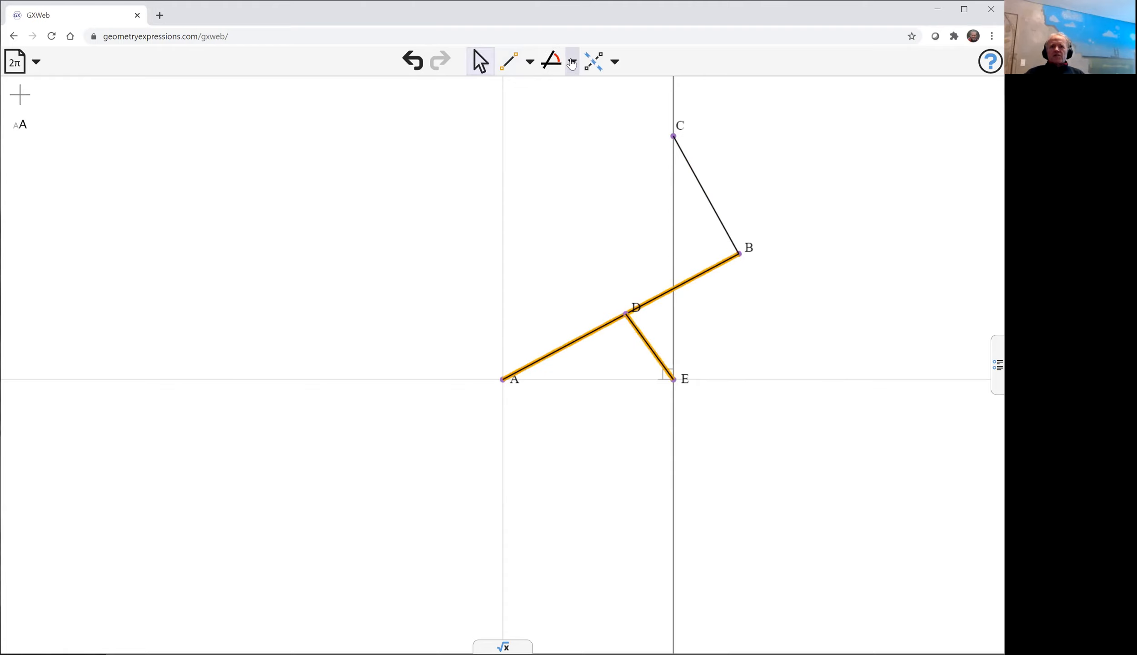
Make DE and BC perpendicular to AB, then select point A.
click(593, 61)
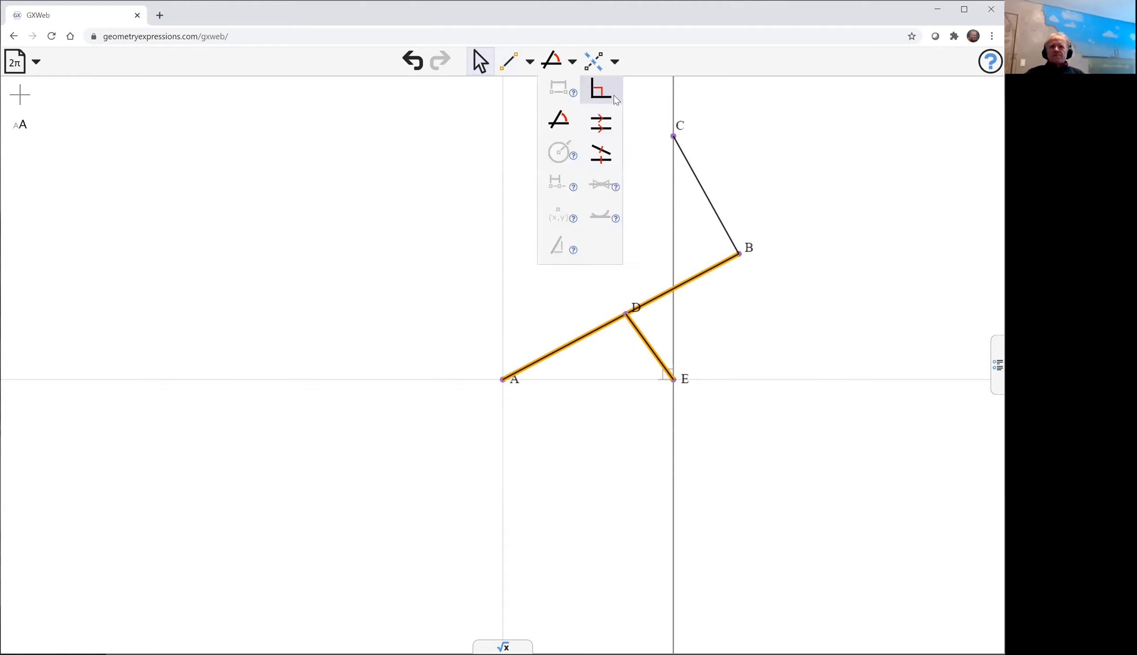
click(600, 92)
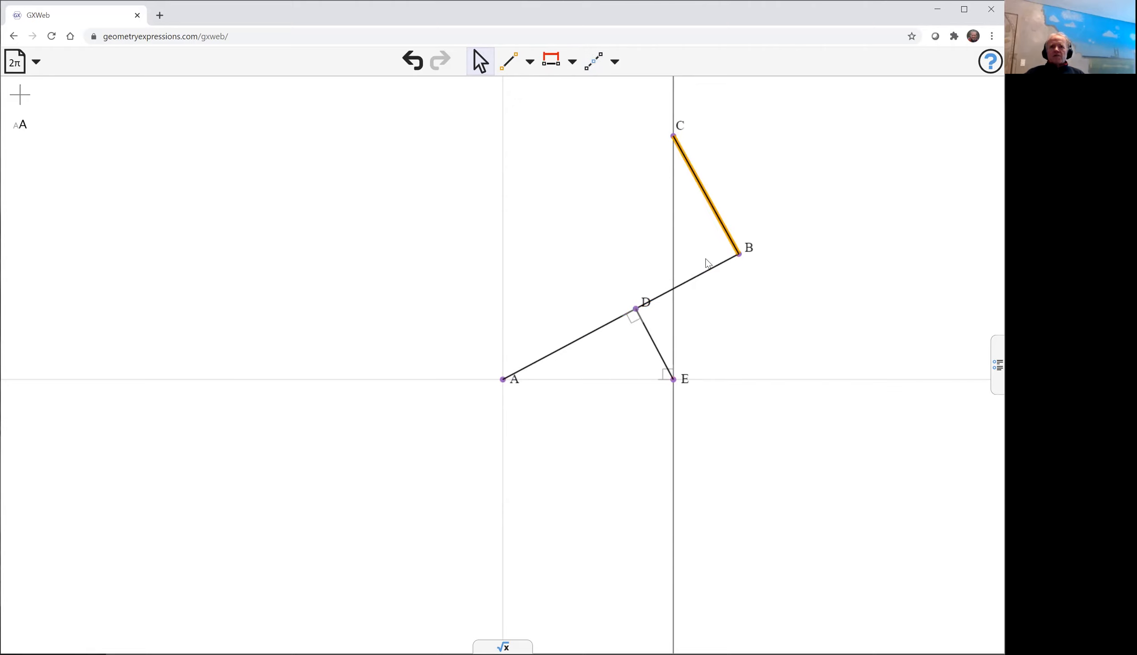
click(571, 61)
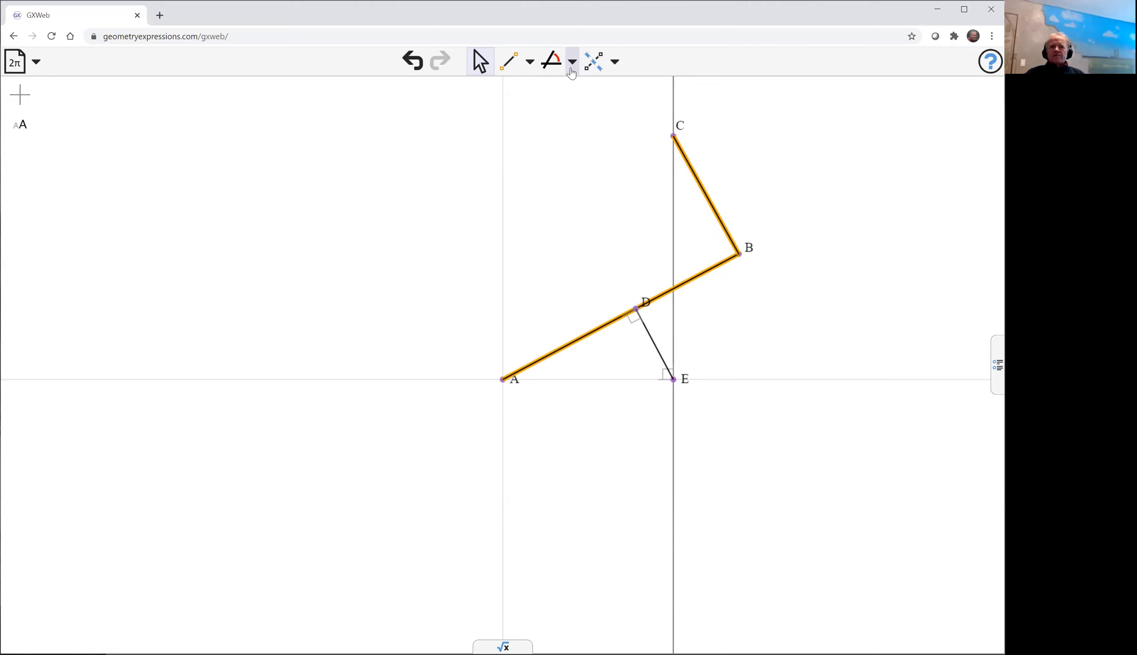
click(572, 61)
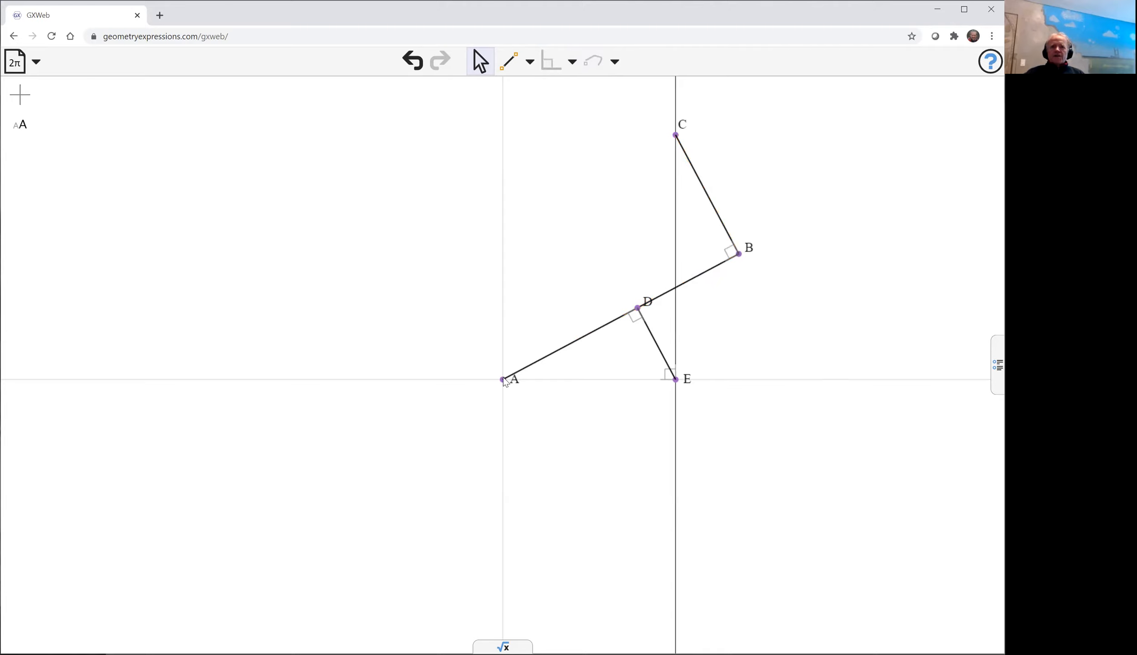
click(503, 378)
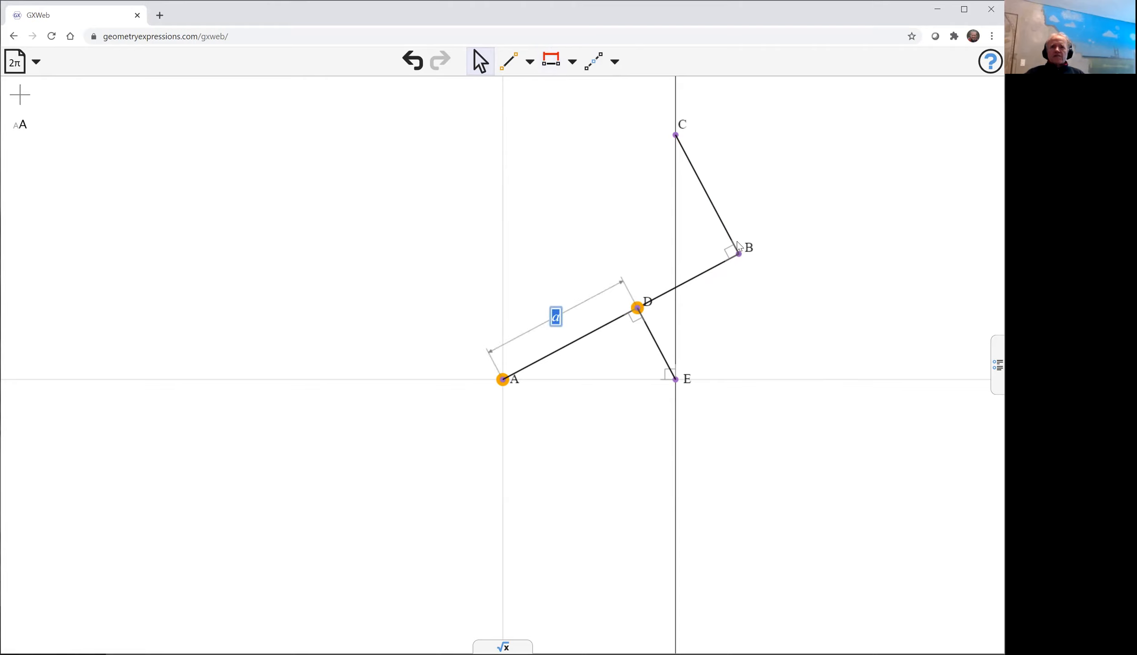
Accept 'a' as distance AD, then constrain distance DB as b.
click(732, 294)
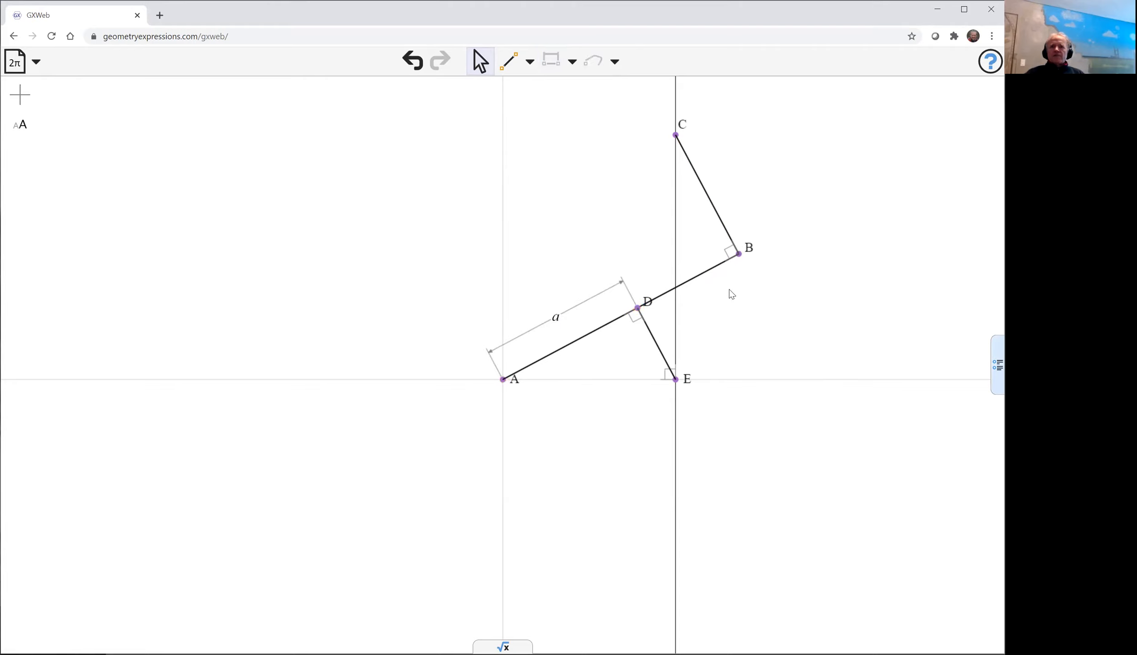
click(637, 308)
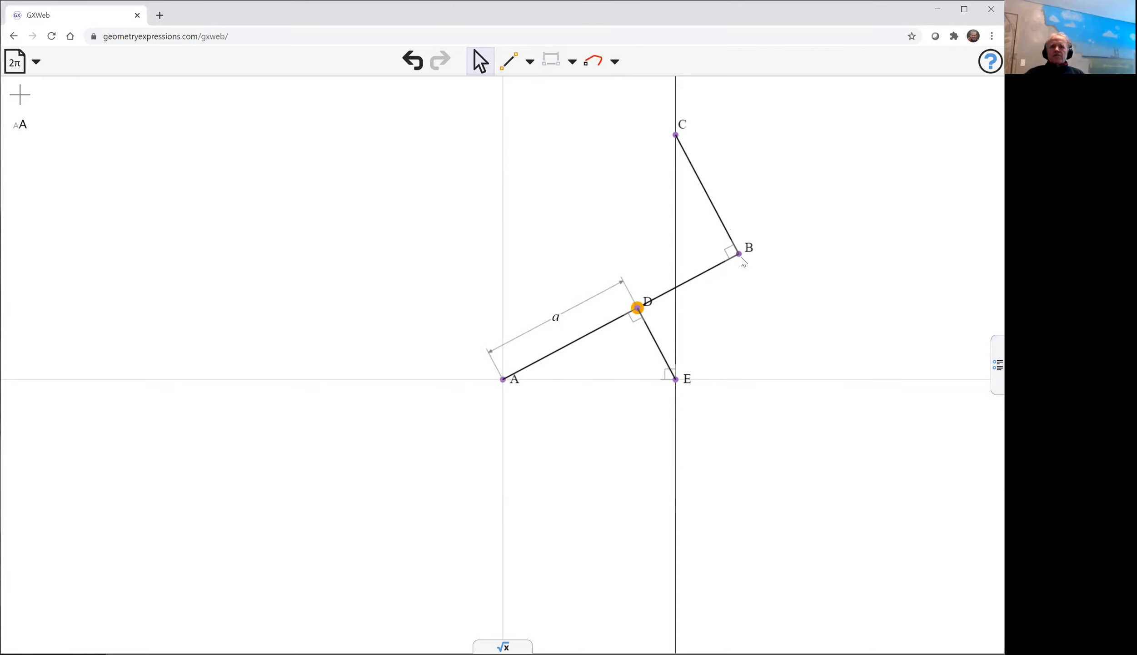
click(738, 253)
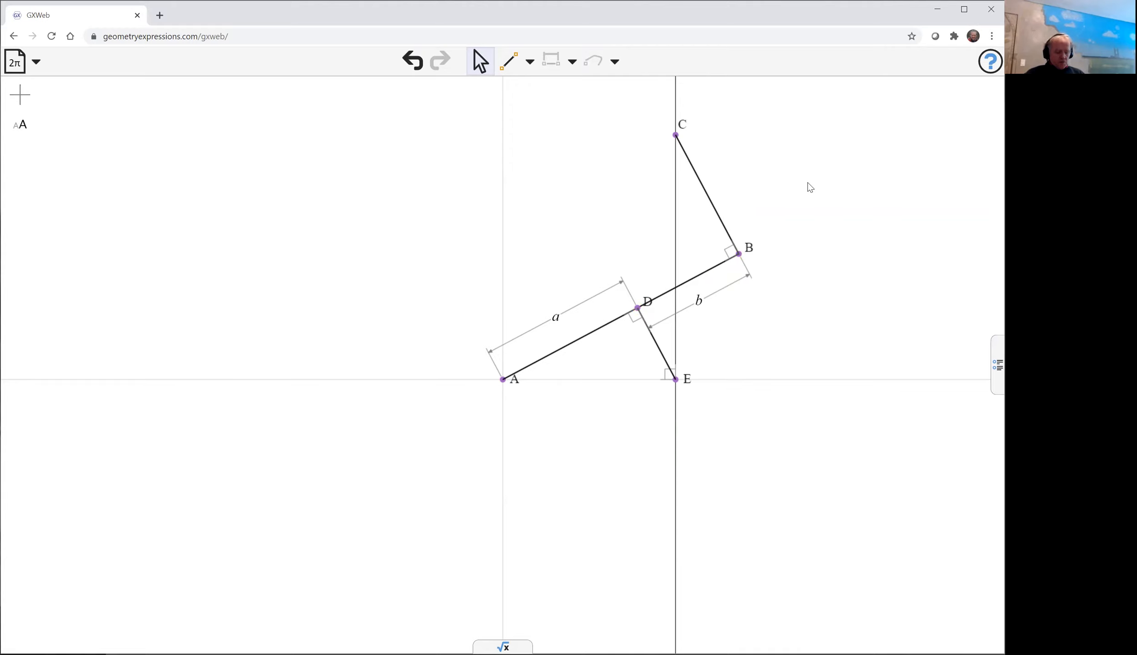
mouse_move(681, 141)
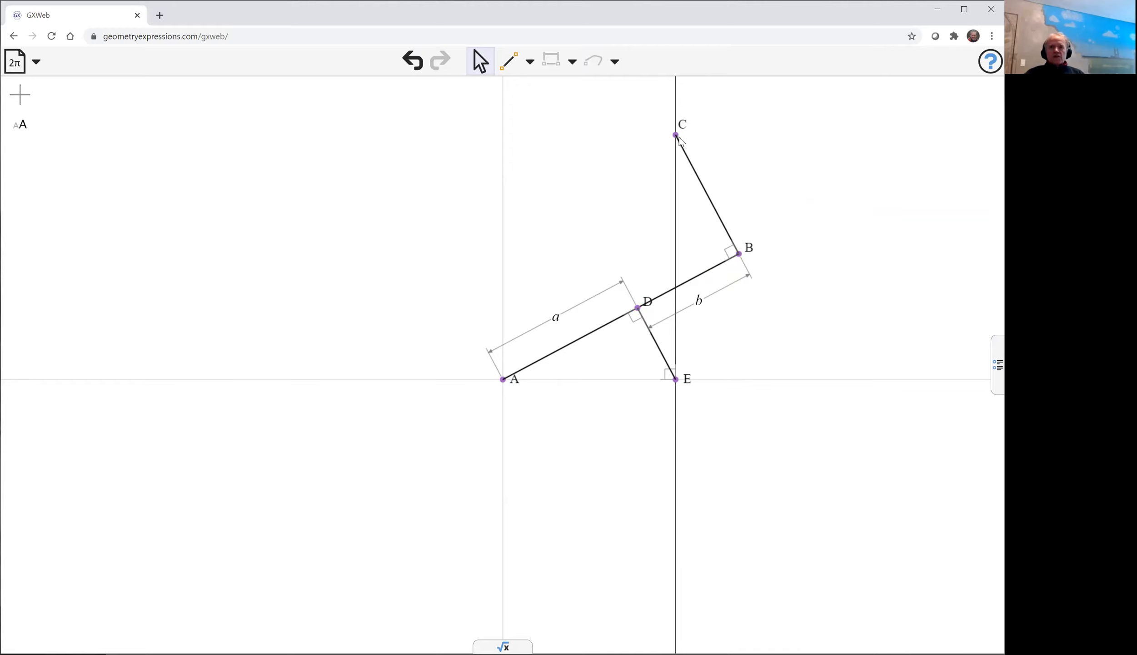
click(676, 136)
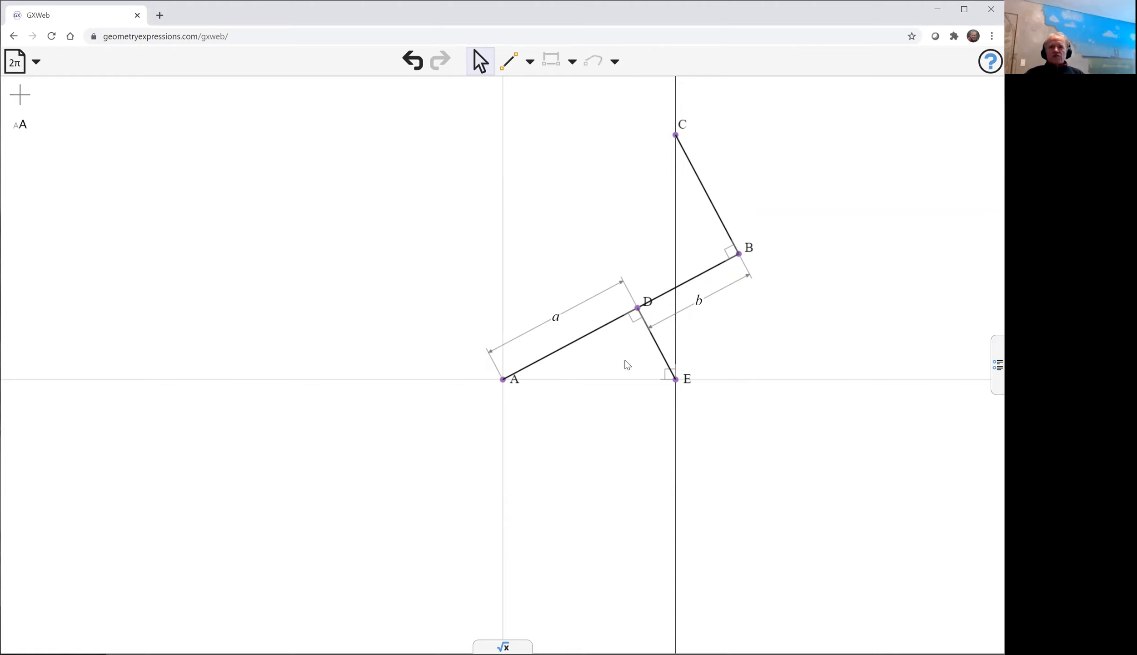
mouse_move(660, 352)
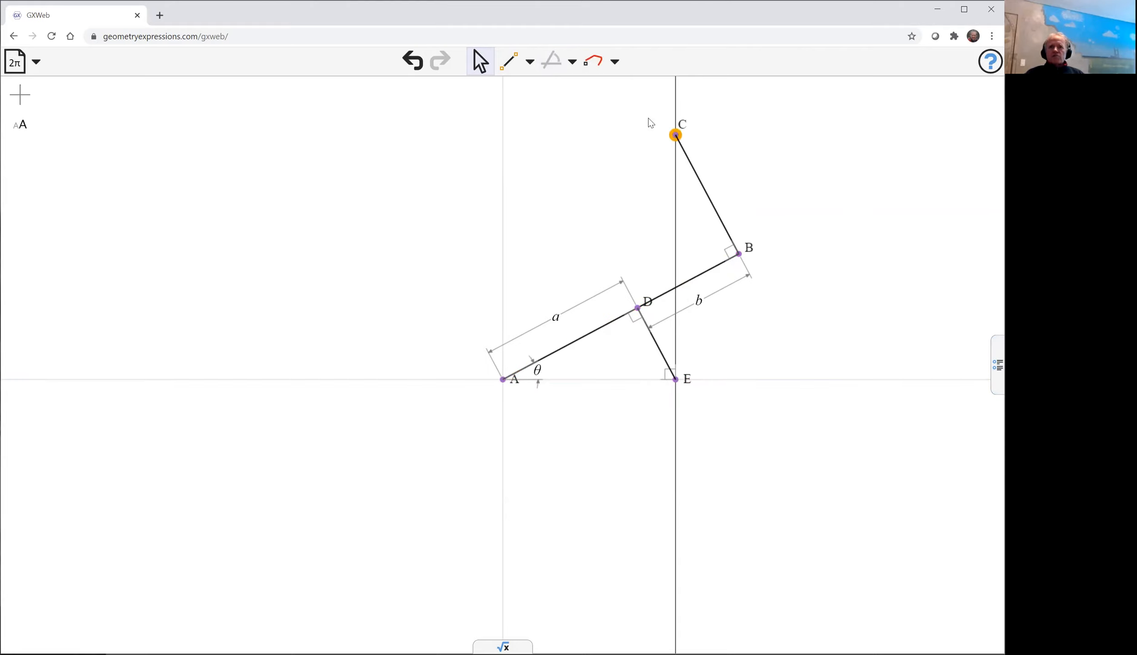
Trace the locus of point C and open the symbolic calculation panel.
click(593, 61)
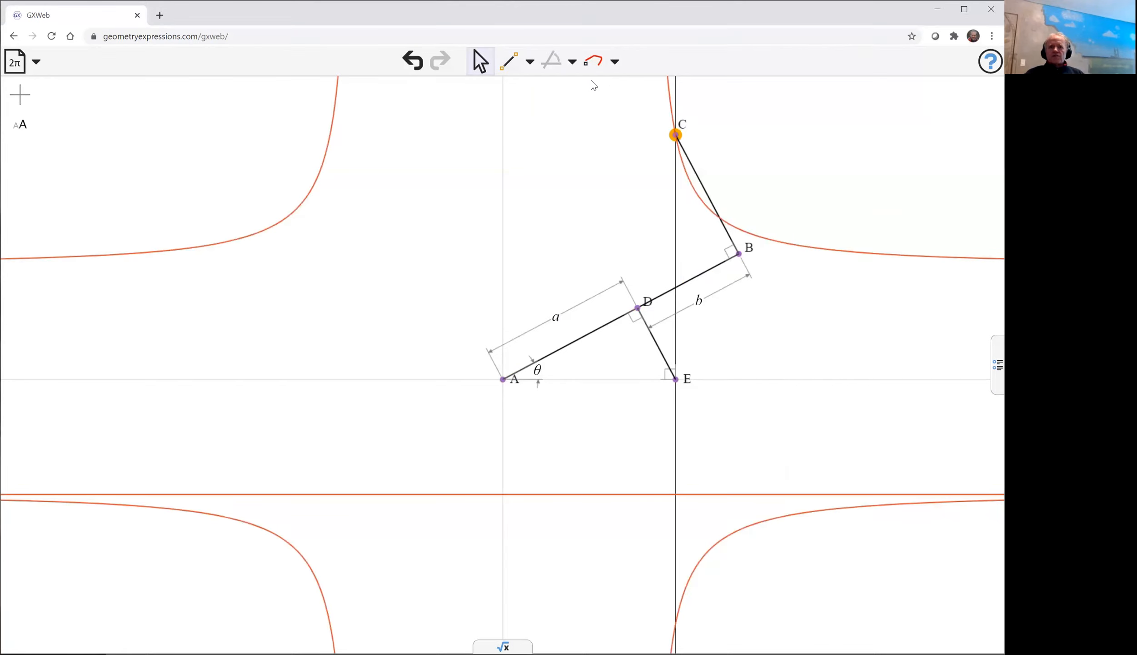
mouse_move(794, 263)
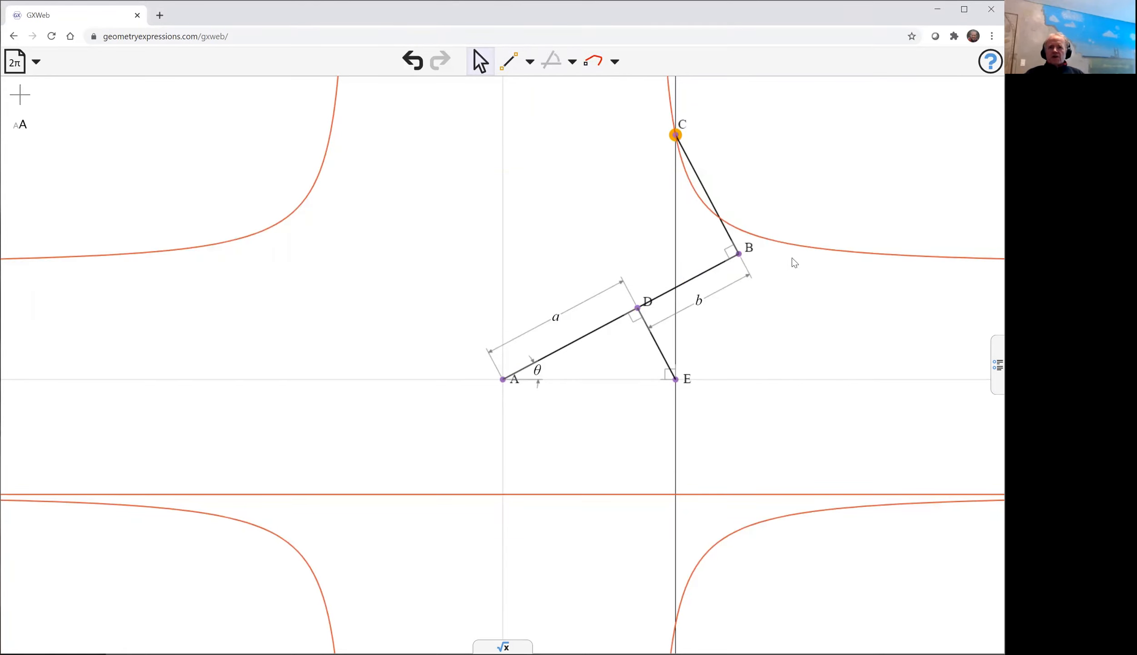
mouse_move(858, 359)
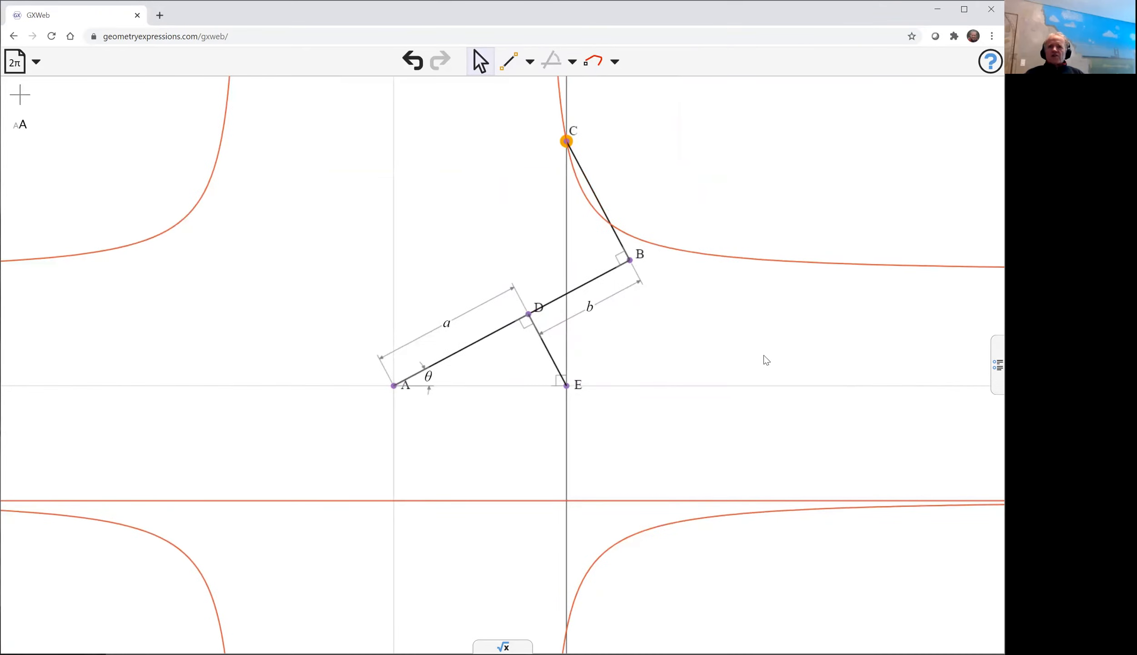
mouse_move(553, 593)
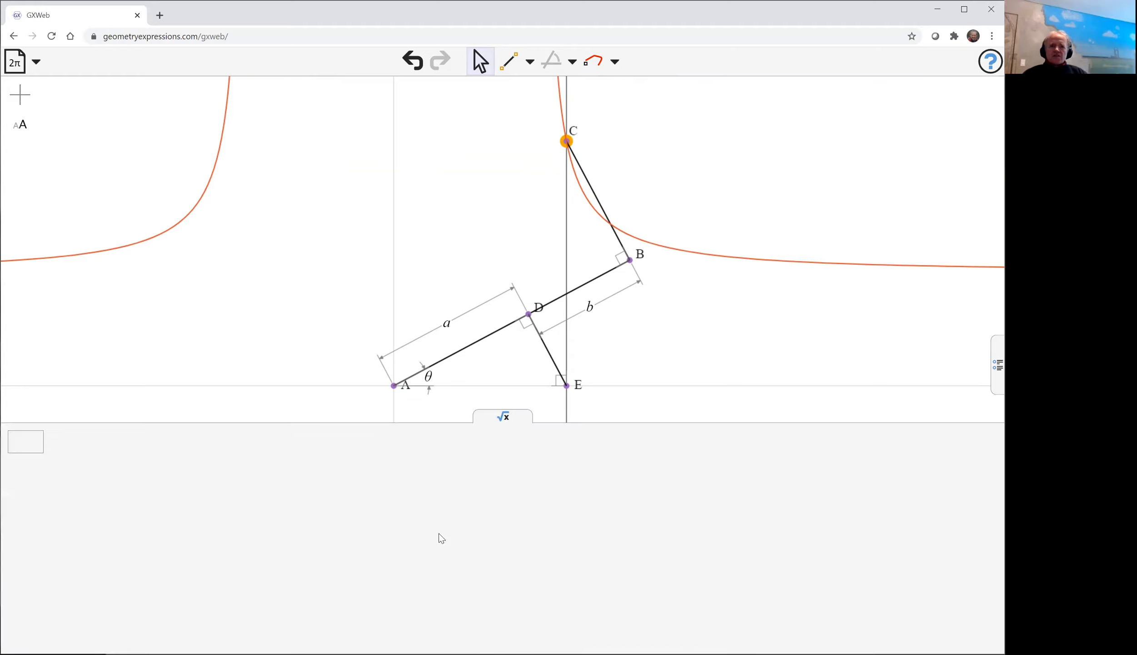
click(26, 442)
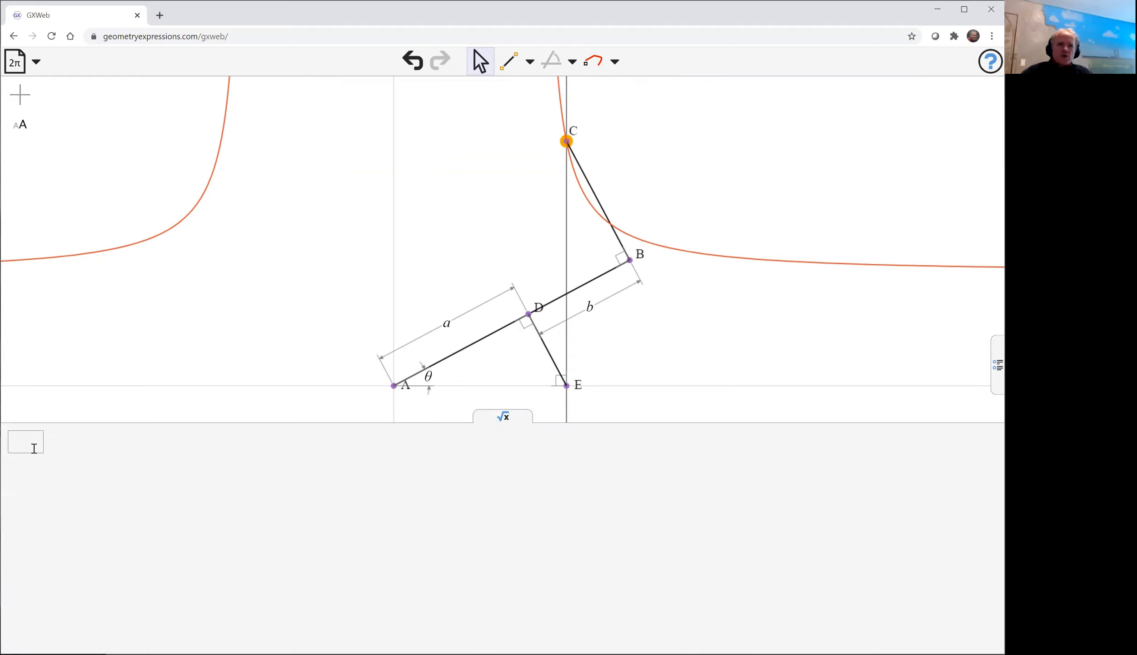
Evaluate equation(K0), yielding the locus −X²Y² + Y²a² + X²b².
text(eq)
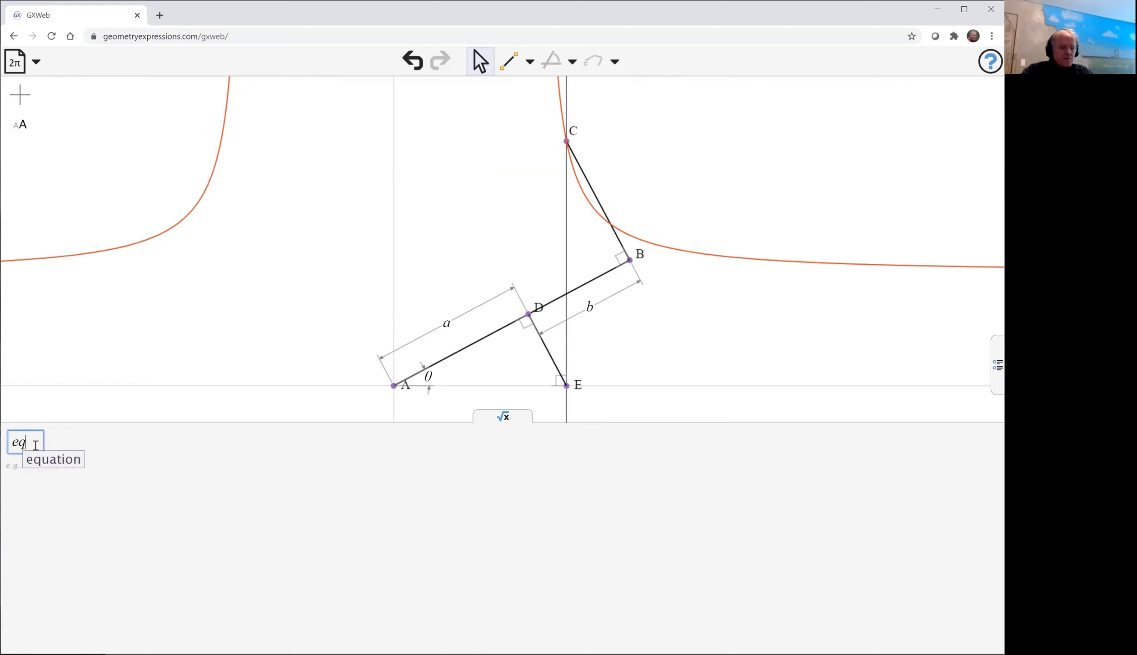
text(uat)
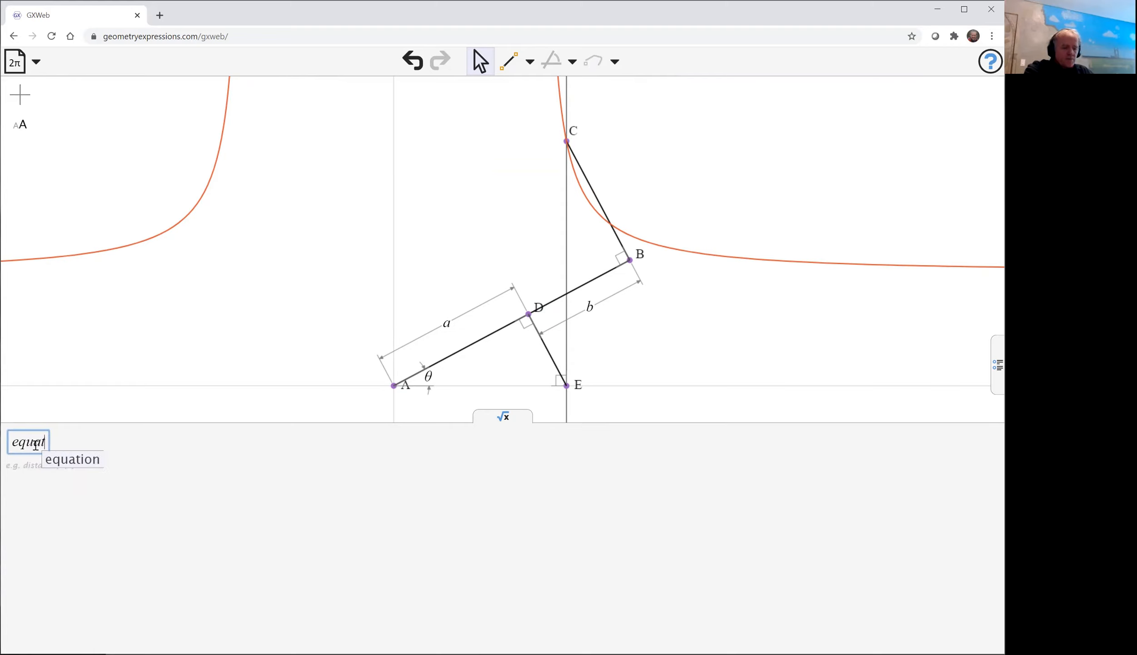
click(72, 458)
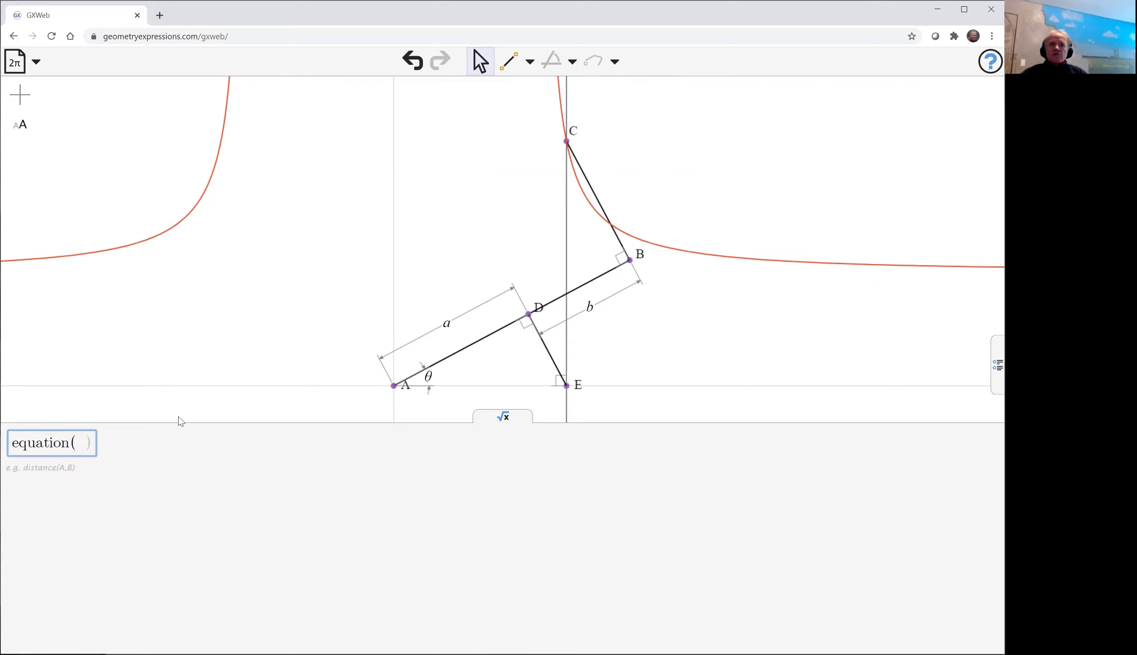
text(K0)
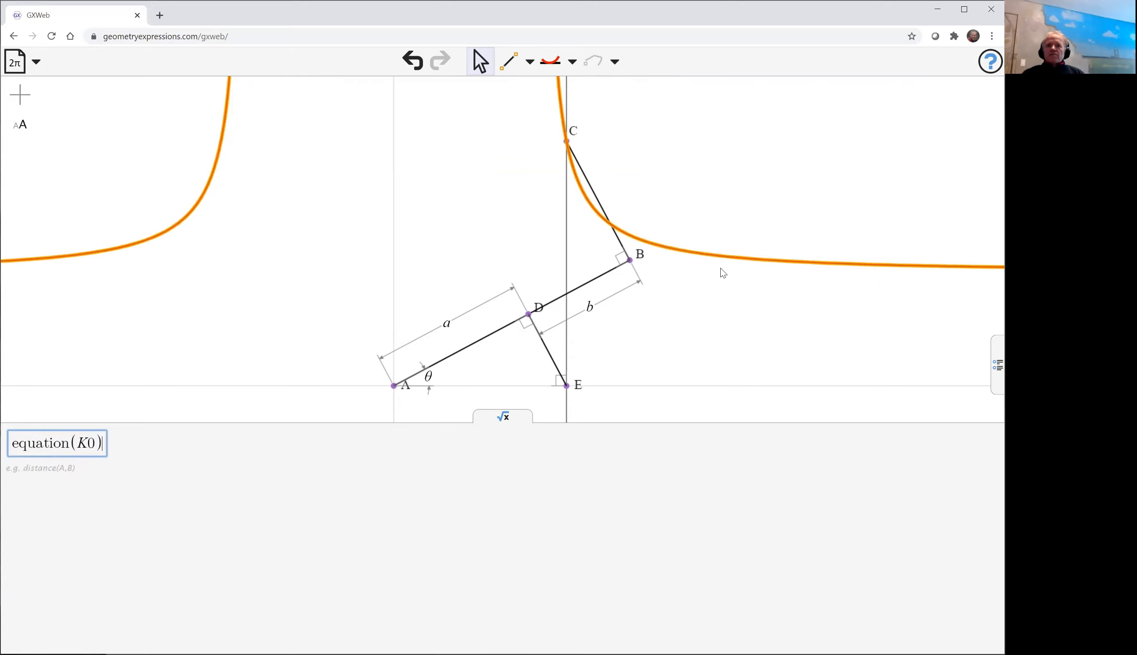
key(Return)
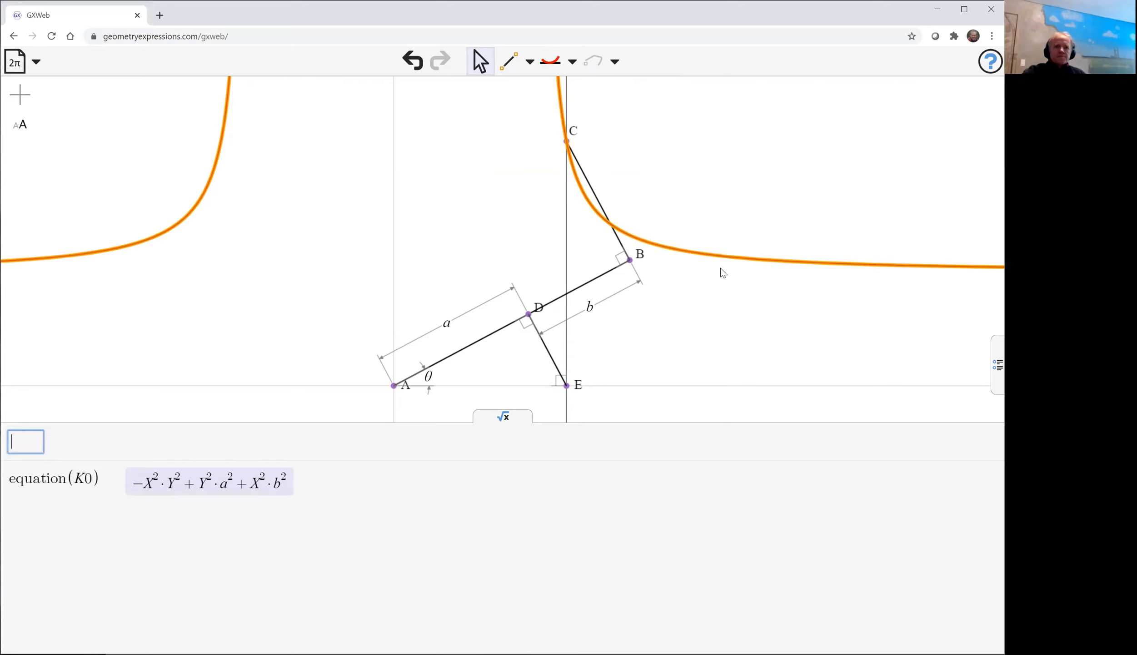